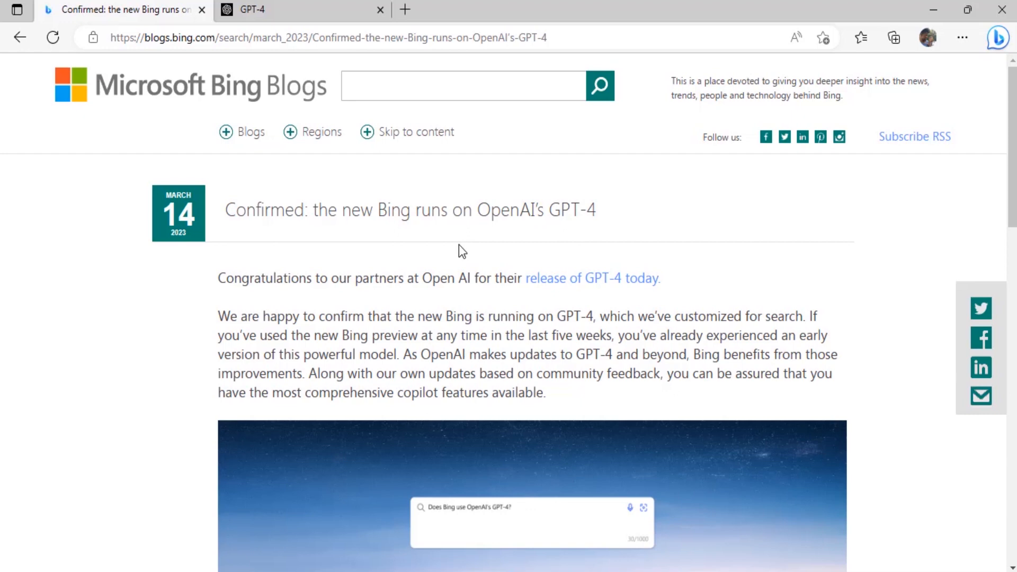
pyautogui.moveTo(165, 123)
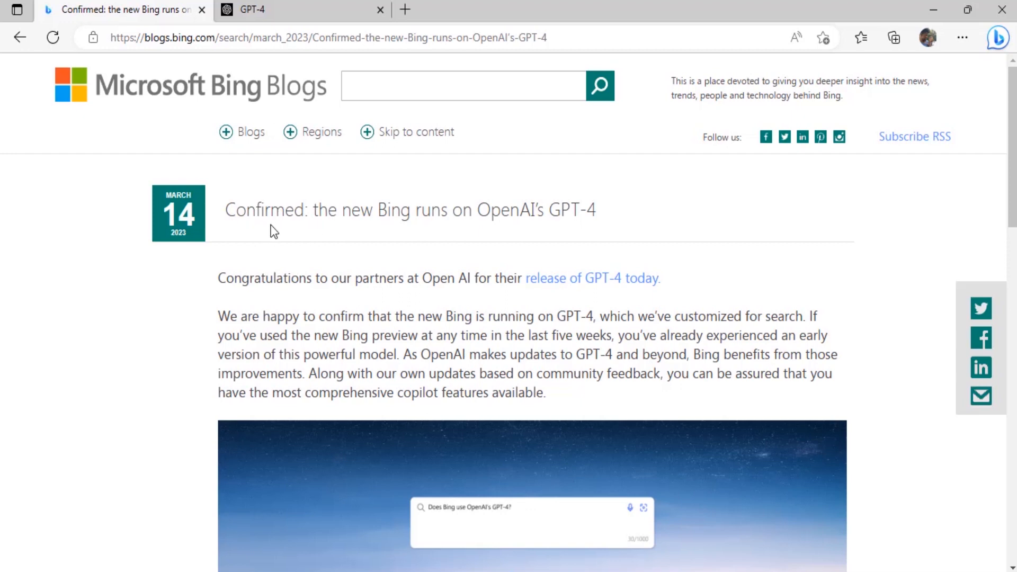
pyautogui.moveTo(443, 228)
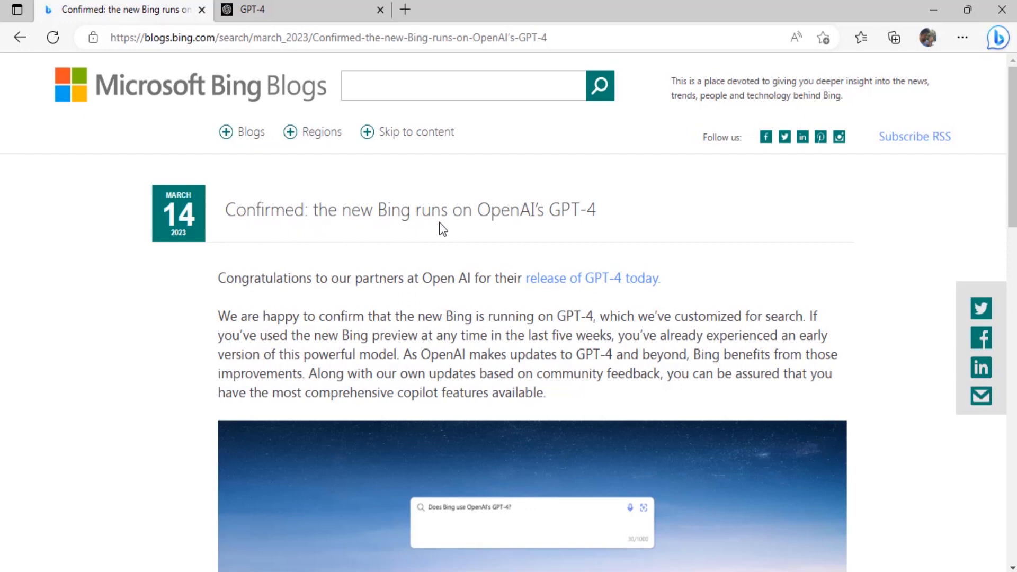
pyautogui.moveTo(600, 217)
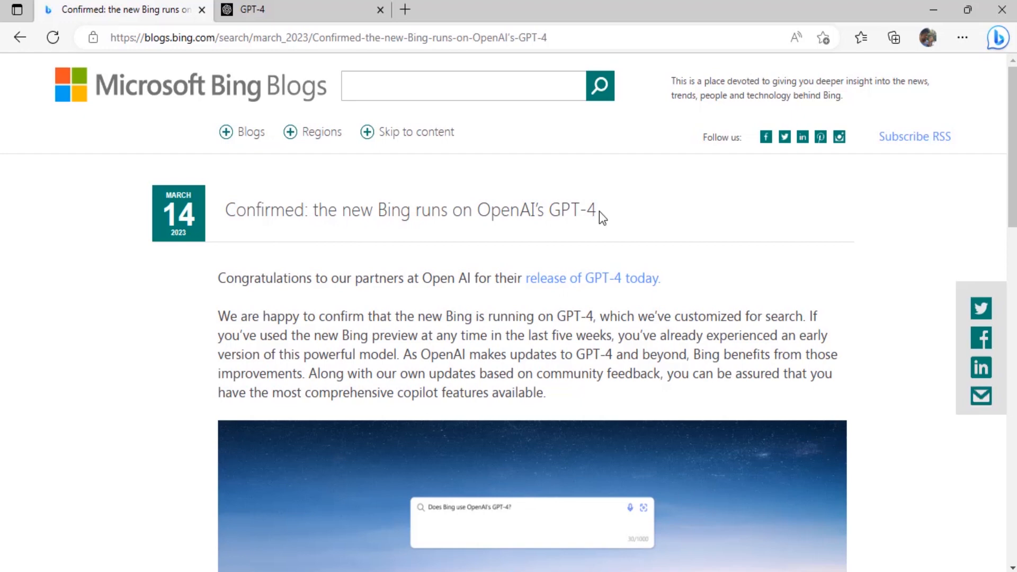
pyautogui.moveTo(508, 363)
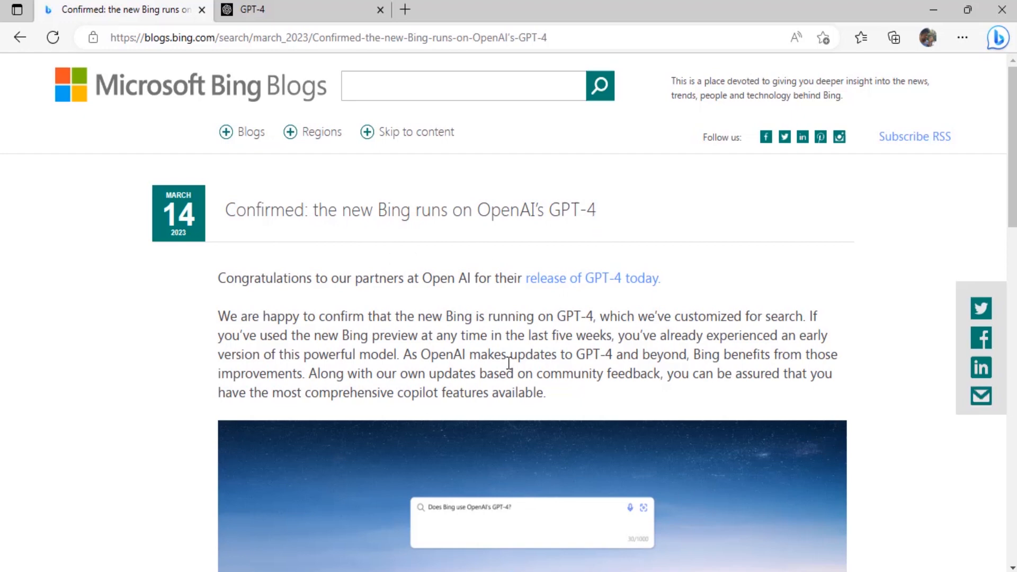
# - Follow the blog's new Bing preview link and choose Chat now to reach Bing chat
pyautogui.scroll(-3)
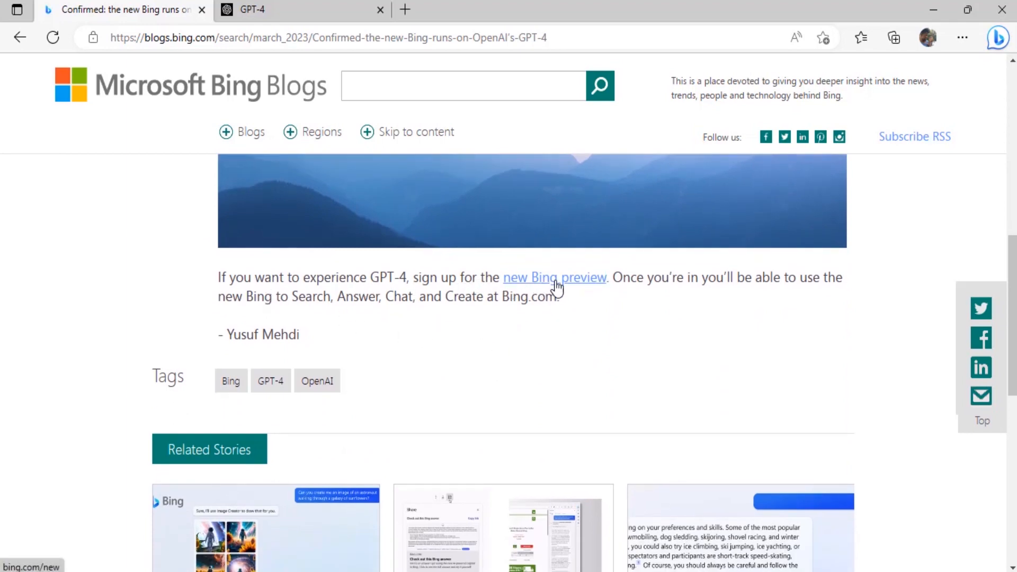
pyautogui.moveTo(566, 285)
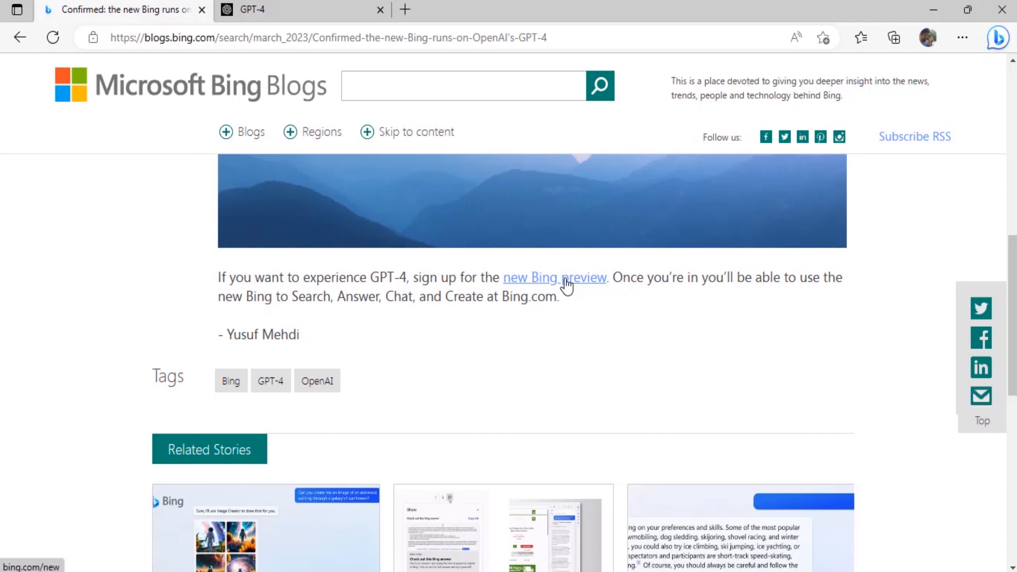
pyautogui.moveTo(564, 286)
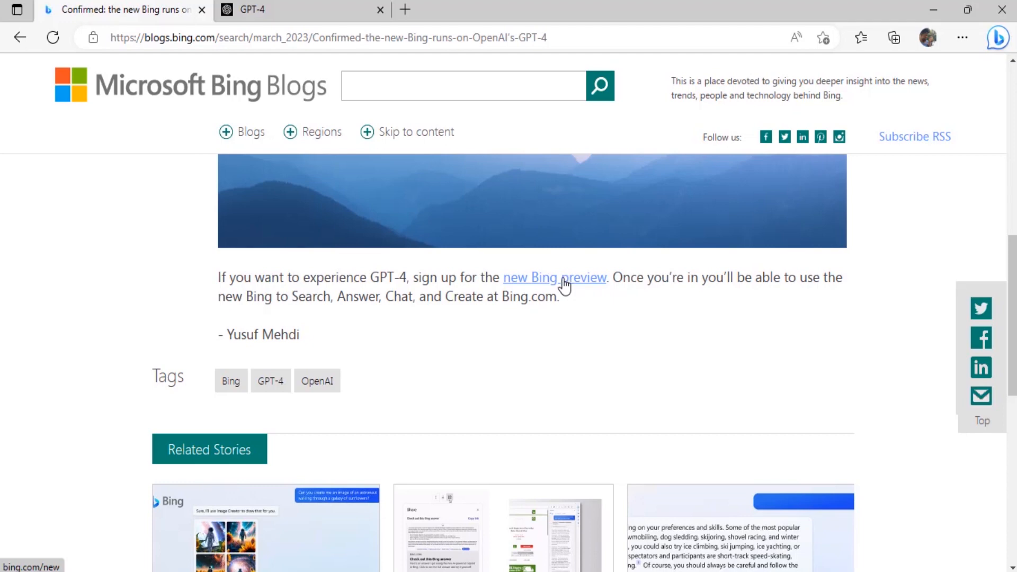
pyautogui.click(554, 276)
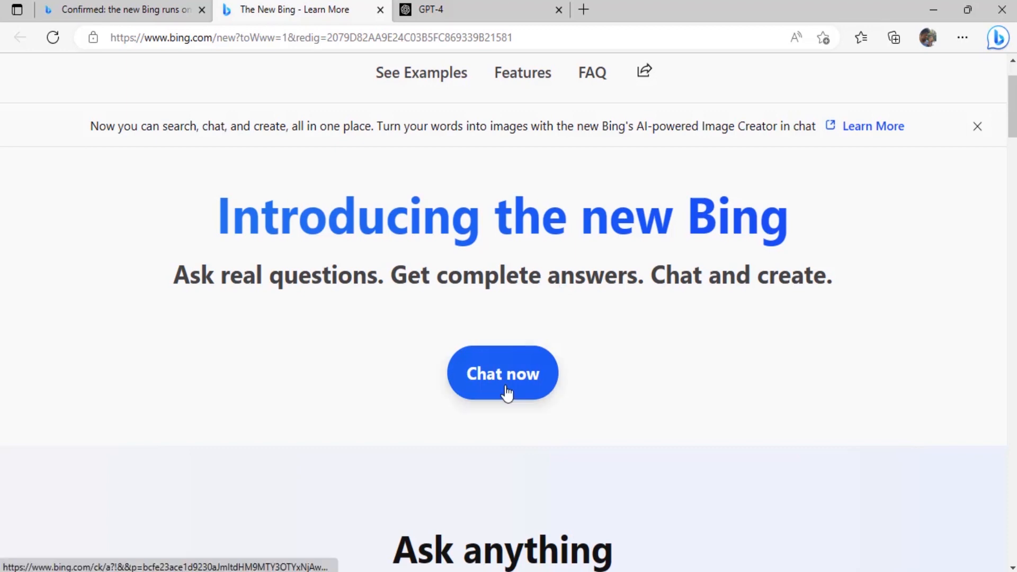
pyautogui.click(502, 373)
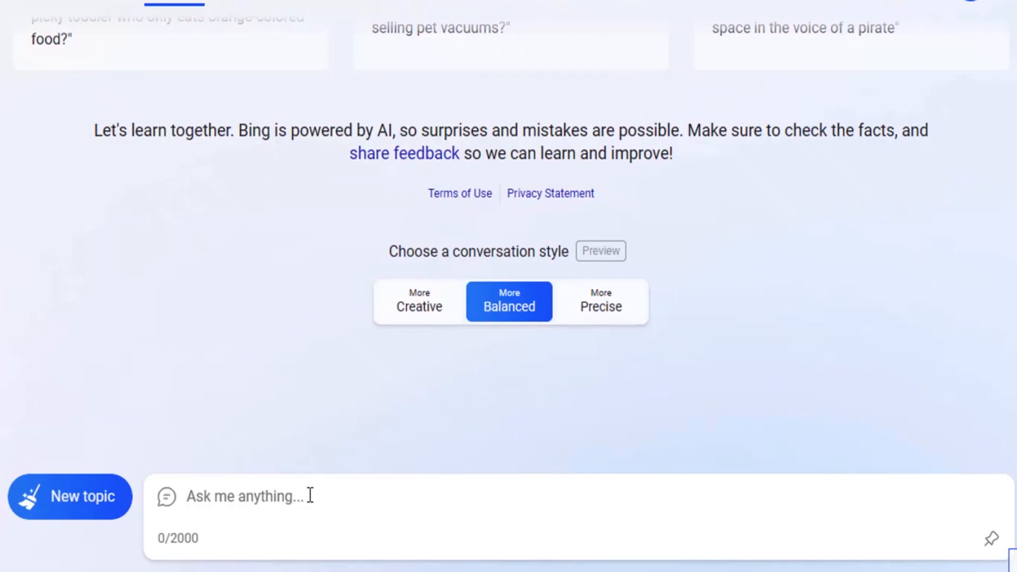
# - Choose the More Precise style and enter 'Explain the plot of Cinderella in a sentence...' A-to-Z prompt
pyautogui.click(656, 9)
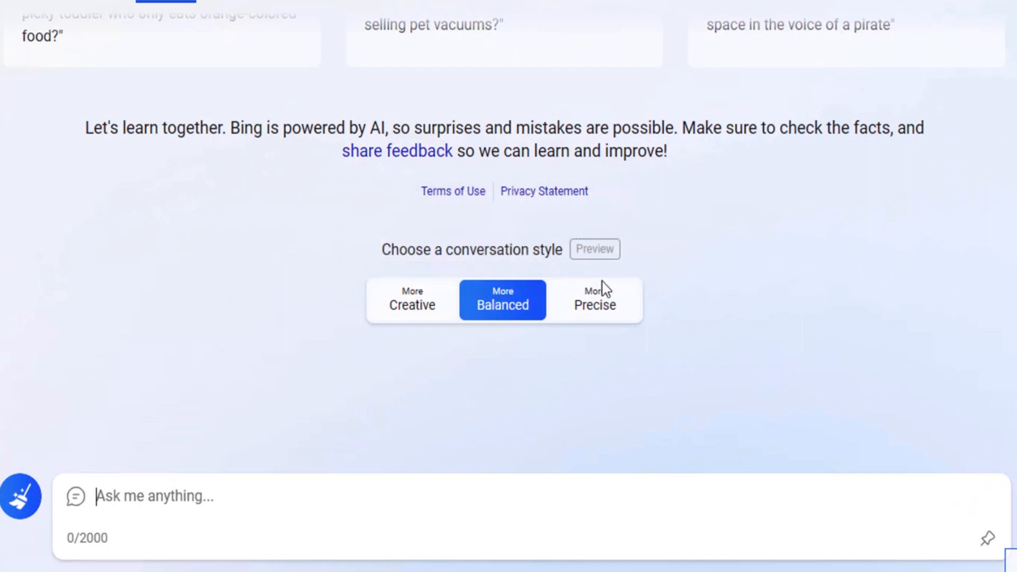
pyautogui.click(593, 300)
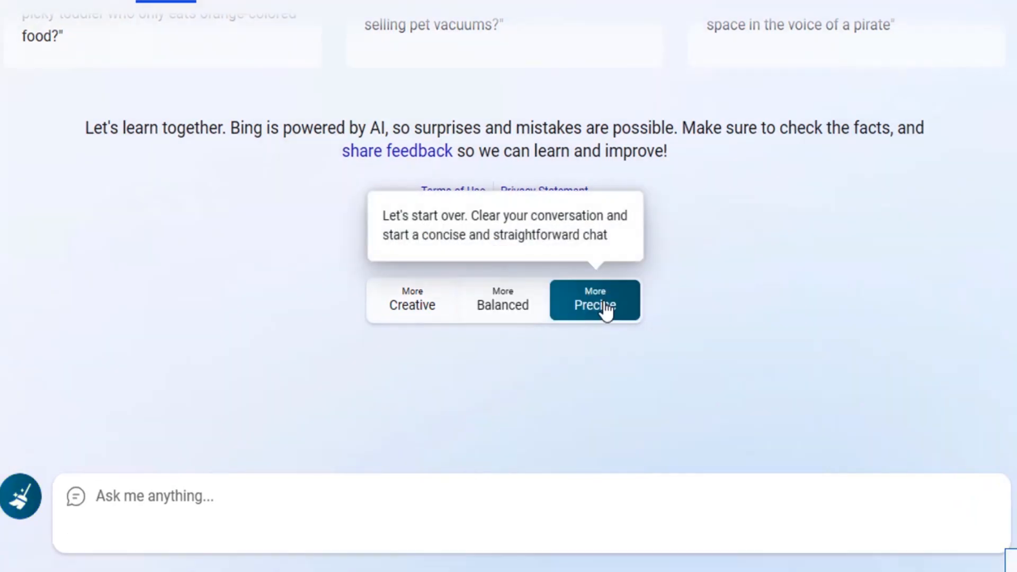
pyautogui.write('Explain the plot of Cinderella In a sentence where each word has to begin with the next letter in the alphabet from A to Z, without repeating any letters.')
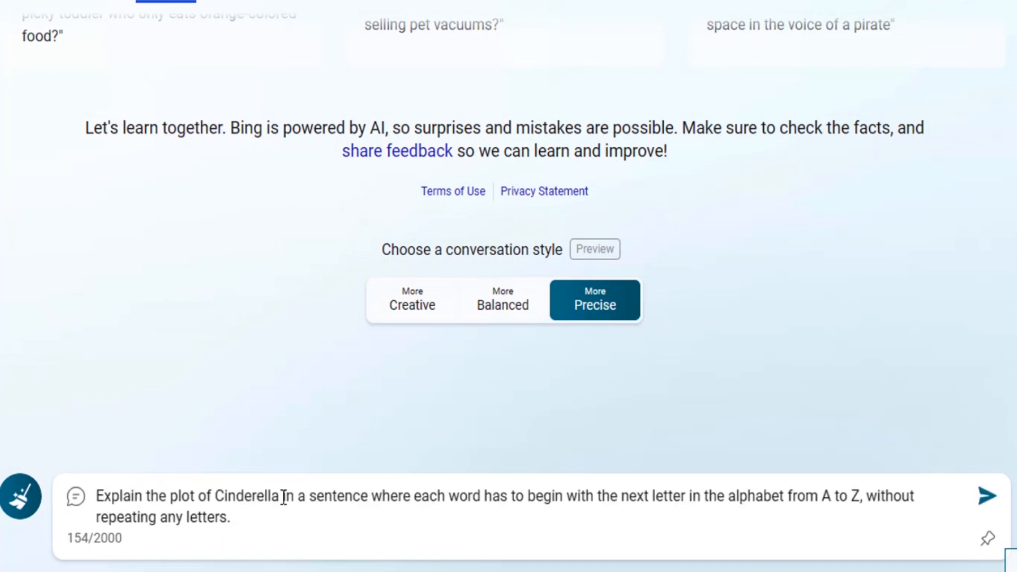
pyautogui.click(986, 496)
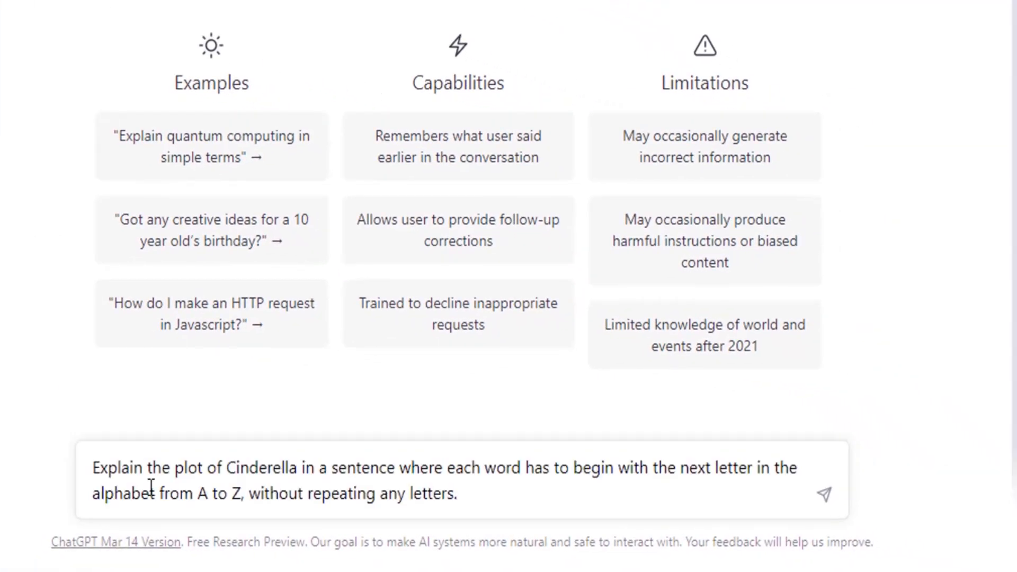
# - Send the Cinderella prompt to ChatGPT and highlight the word 'of' that breaks Bing's alphabet sequence
pyautogui.click(824, 494)
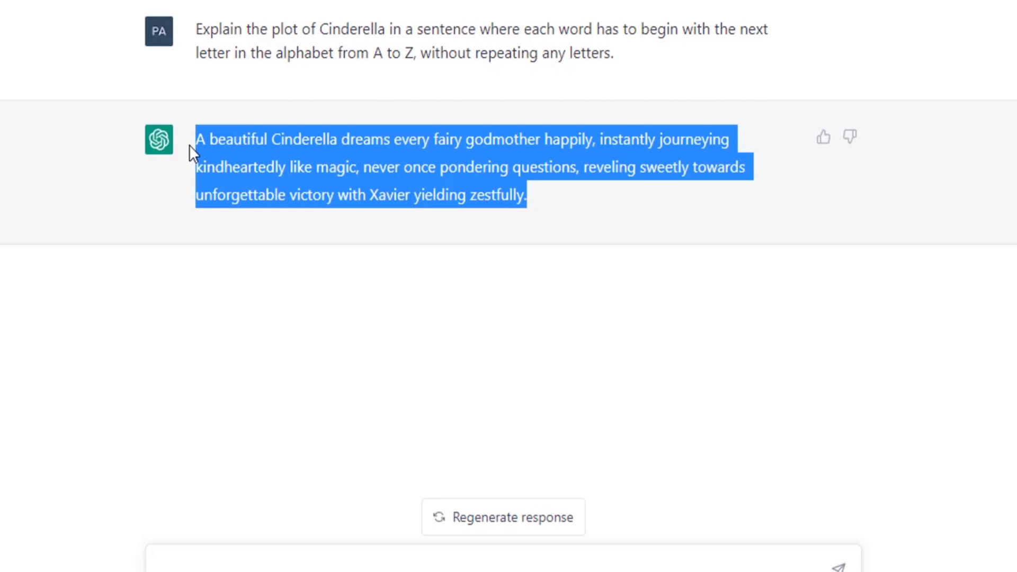
pyautogui.moveTo(354, 519)
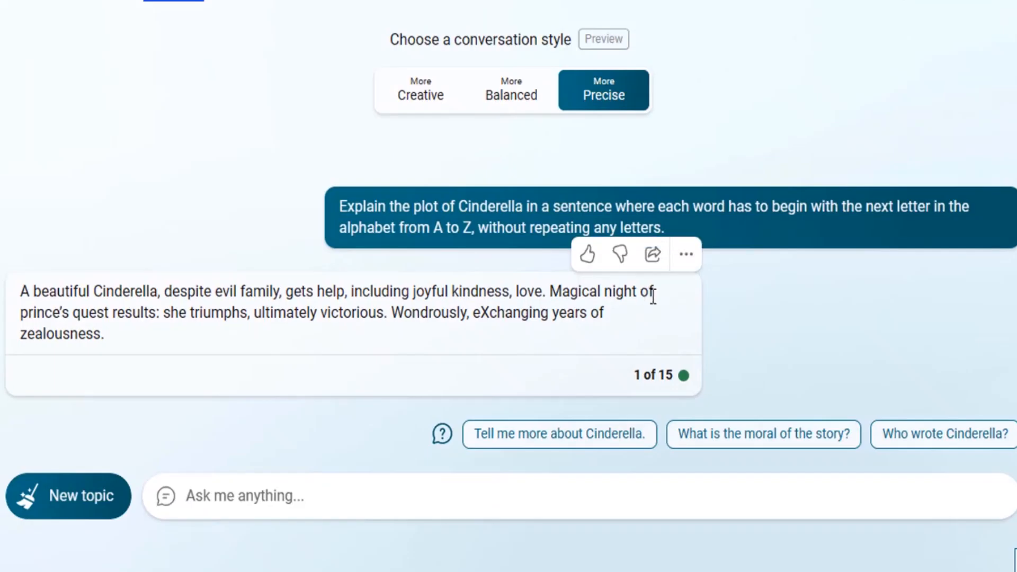
pyautogui.doubleClick(643, 291)
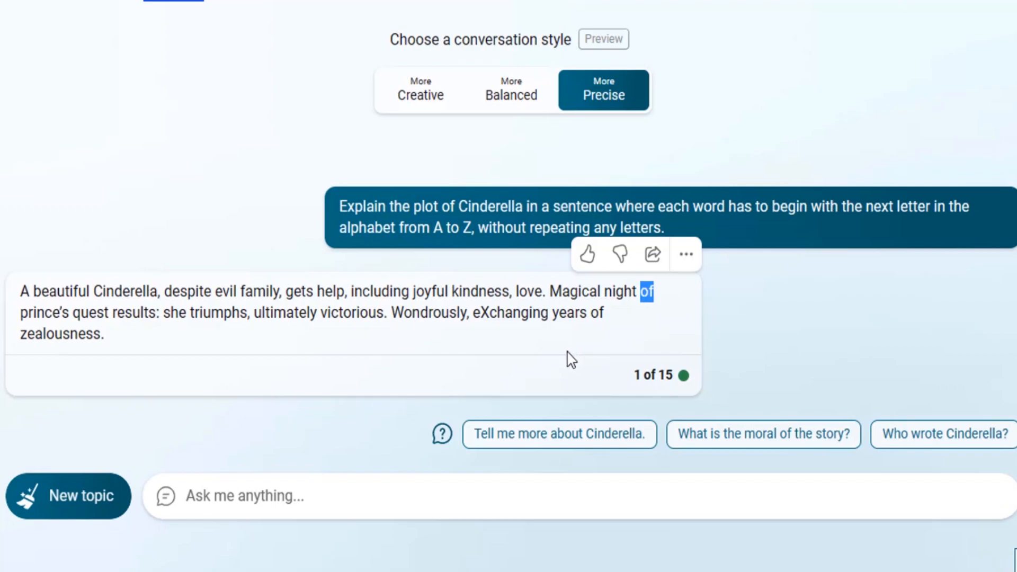
pyautogui.click(654, 9)
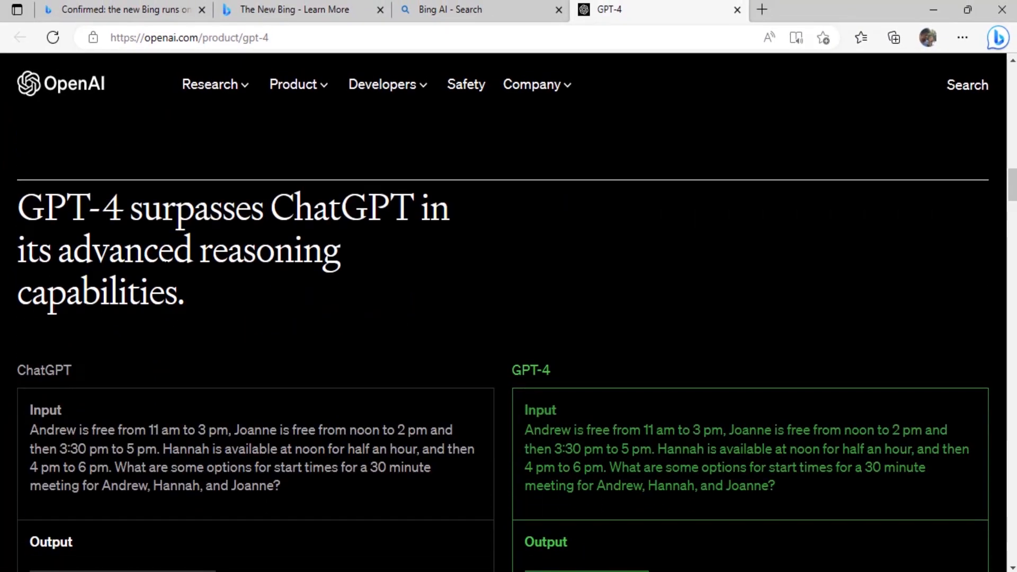
pyautogui.scroll(-3)
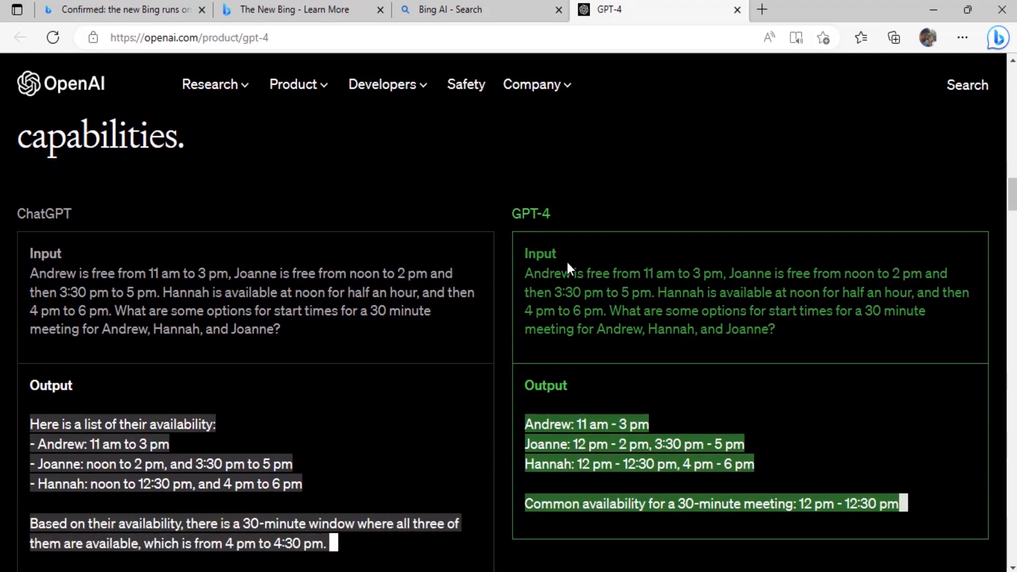
pyautogui.scroll(-3)
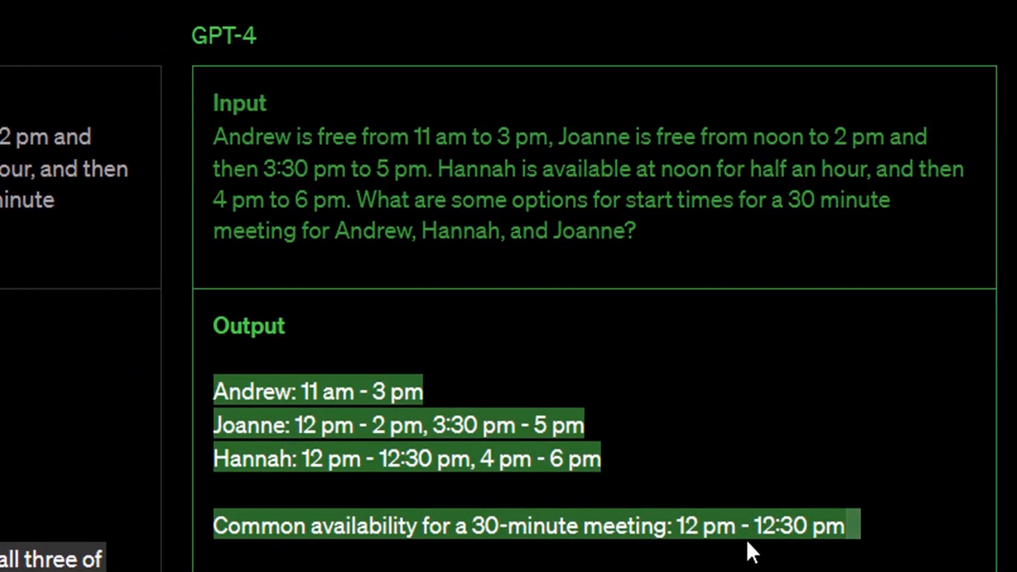
pyautogui.moveTo(700, 554)
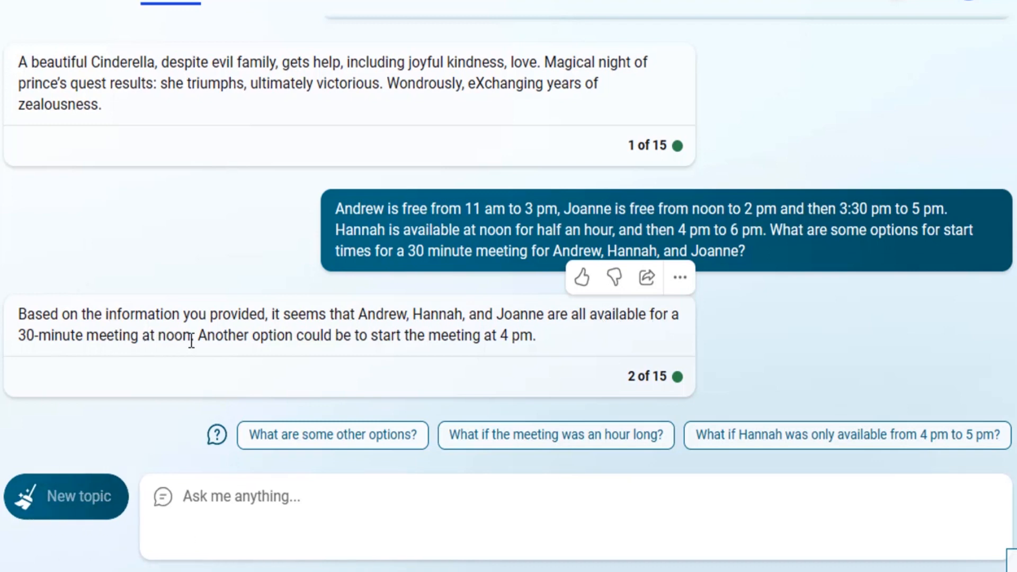
# - Highlight Bing's claim of a 30-minute meeting at noon in its scheduling answer
pyautogui.moveTo(18, 335); pyautogui.dragTo(188, 336)
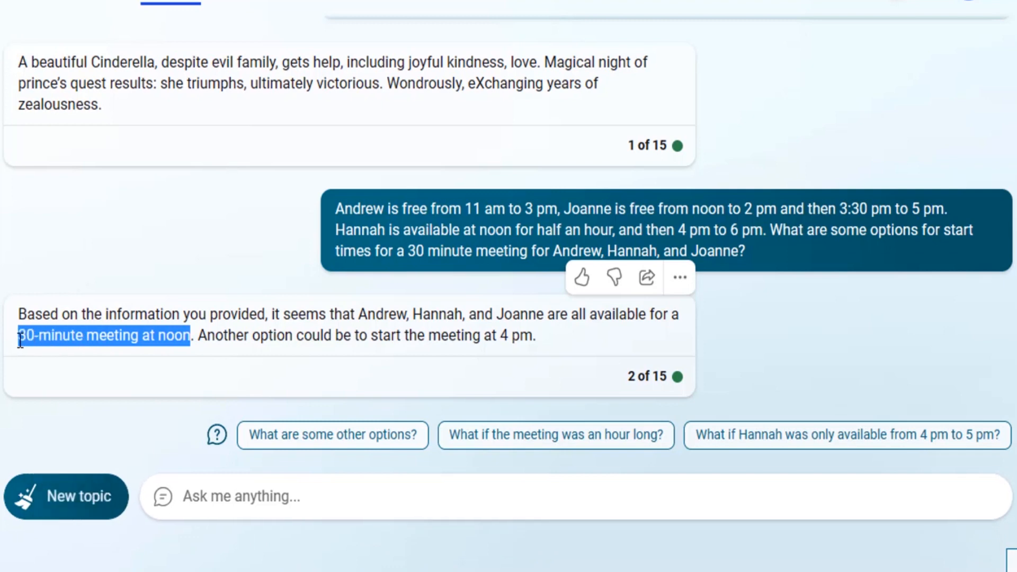
pyautogui.moveTo(211, 343)
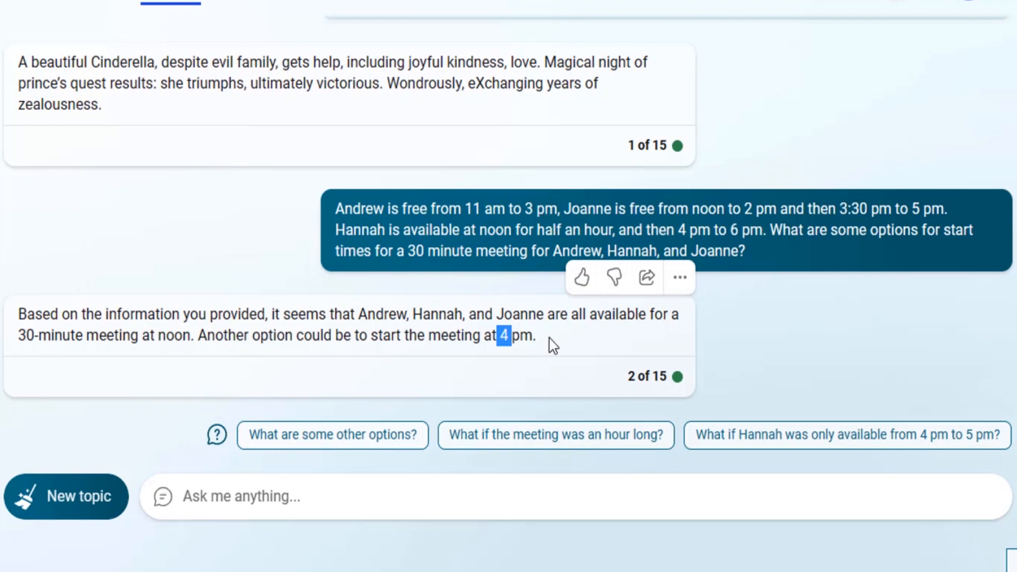
pyautogui.moveTo(332, 206)
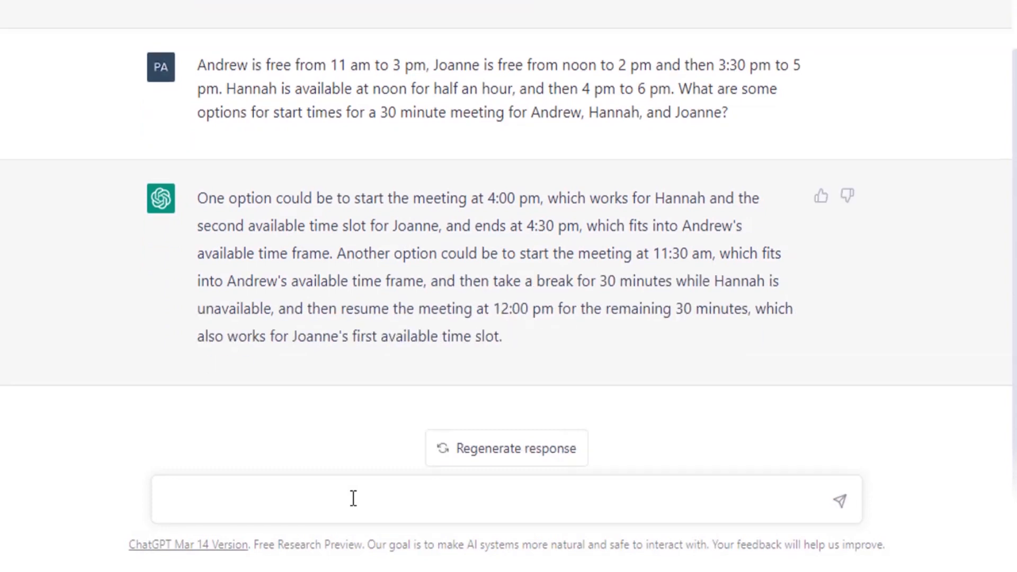
# - Submit the meeting question in ChatGPT and highlight the 12:00 pm time in its answer
pyautogui.click(353, 499)
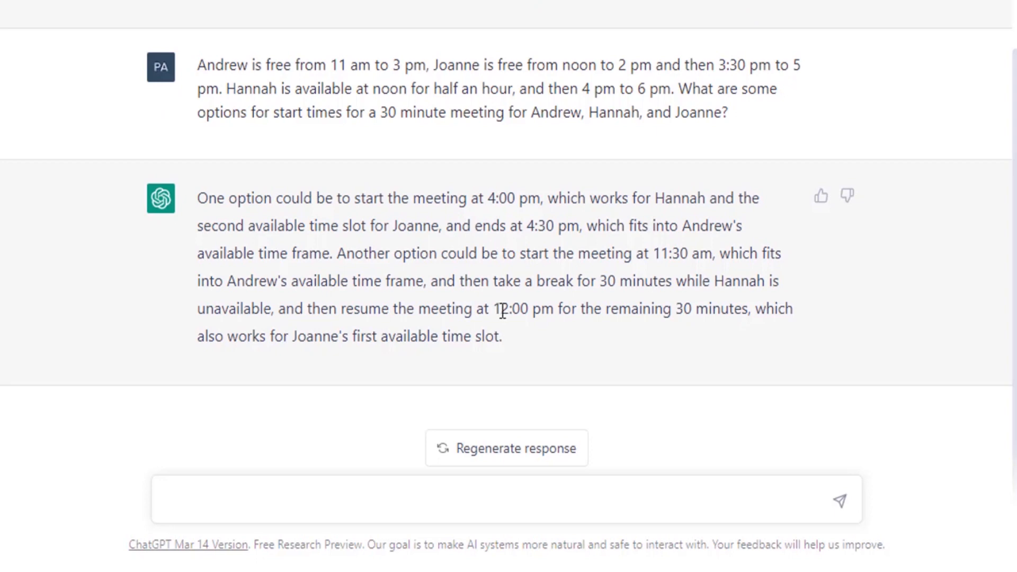
pyautogui.doubleClick(520, 308)
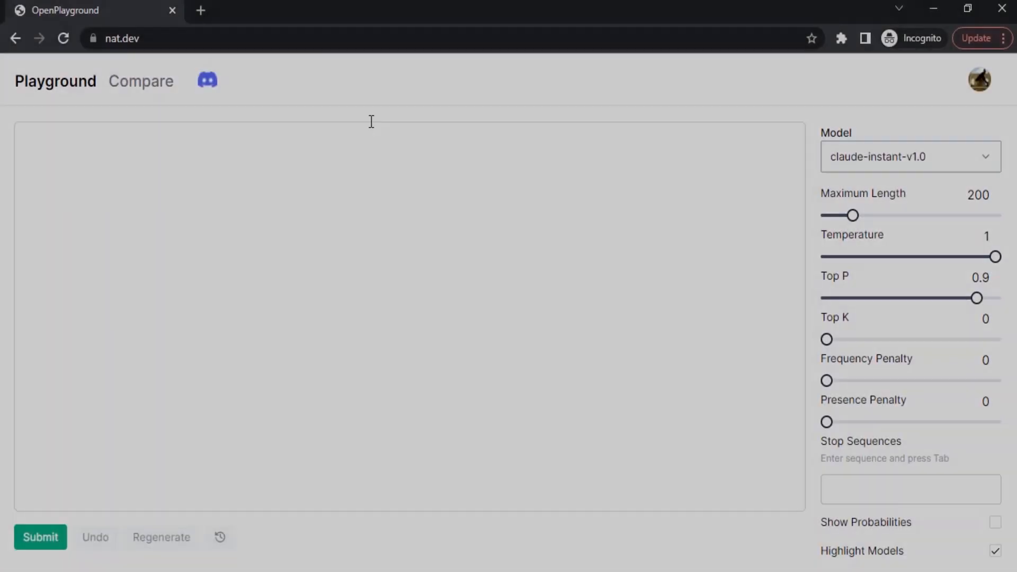
# - Go to nat.dev and bring up the Playground's model list to pick gpt-4
pyautogui.click(129, 39)
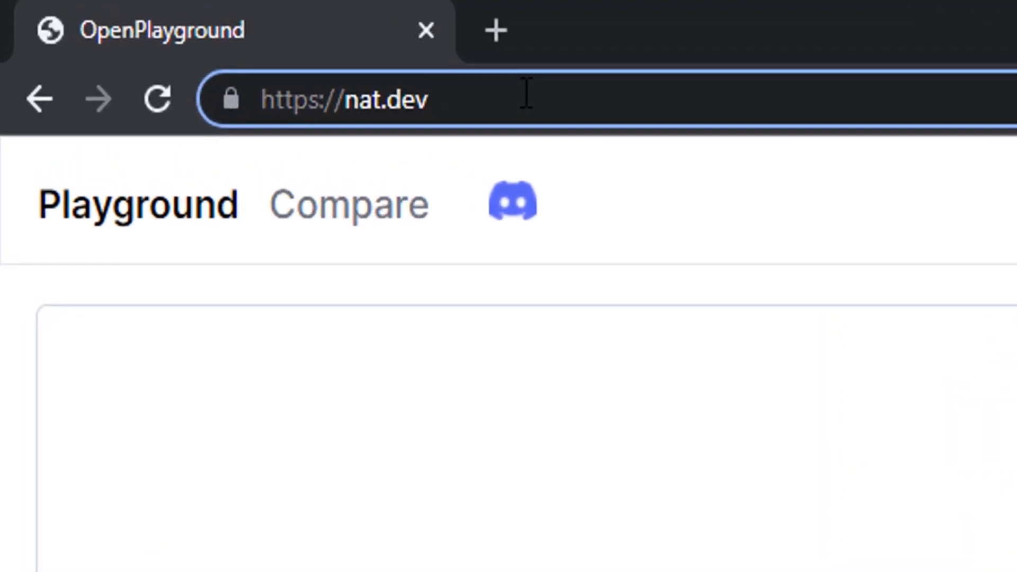
pyautogui.moveTo(496, 30)
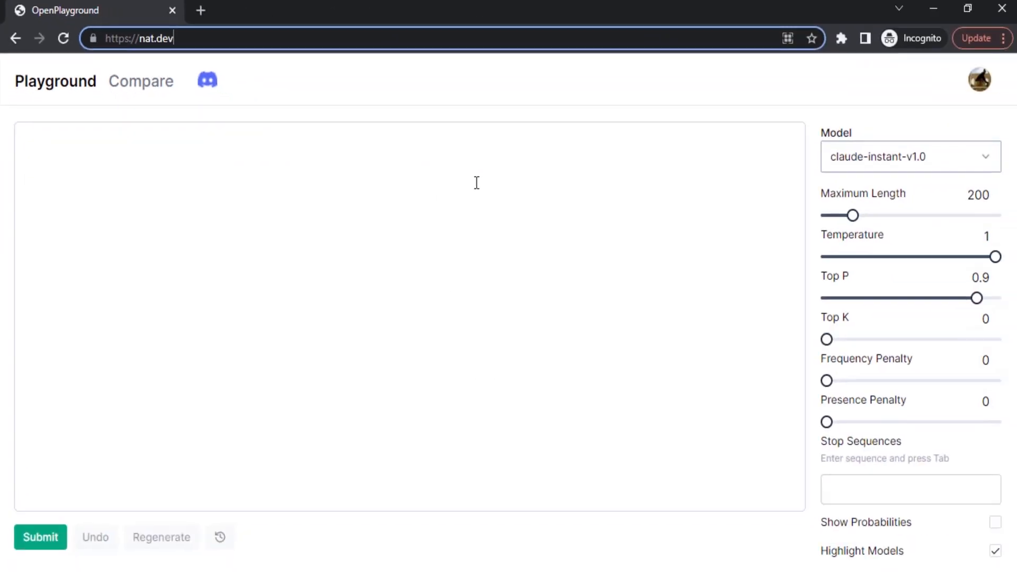
pyautogui.moveTo(428, 299)
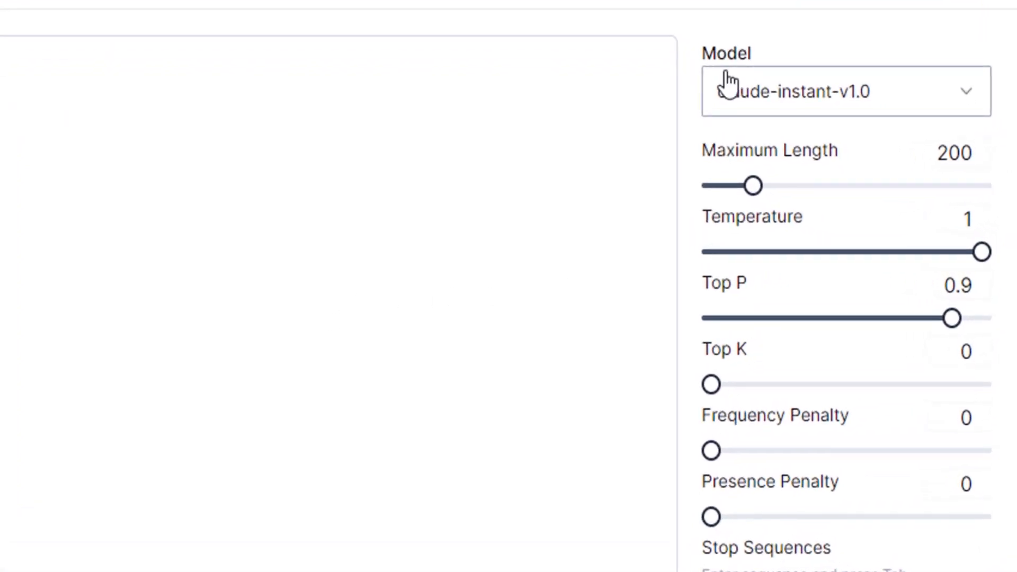
pyautogui.click(843, 91)
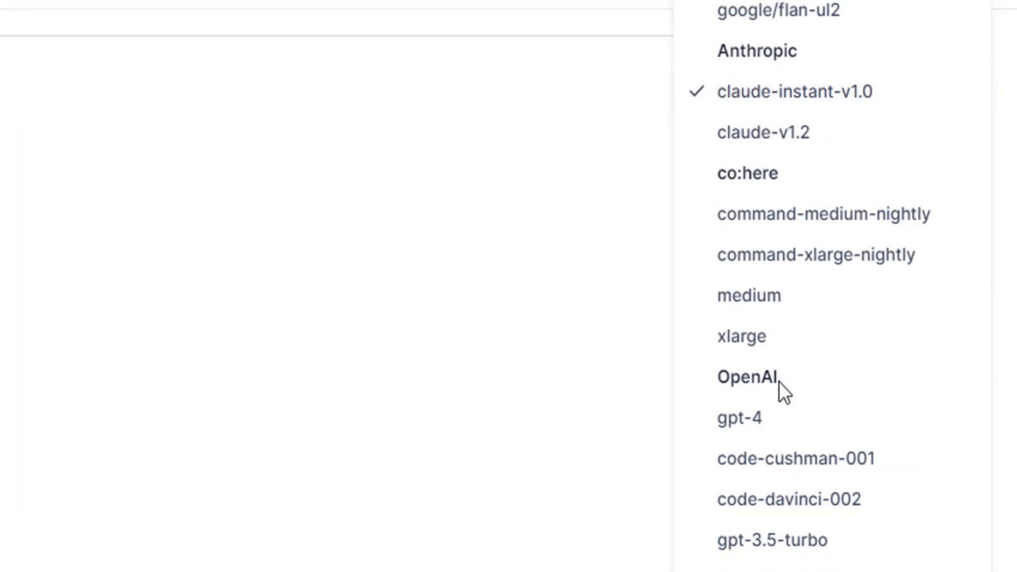
pyautogui.moveTo(739, 418)
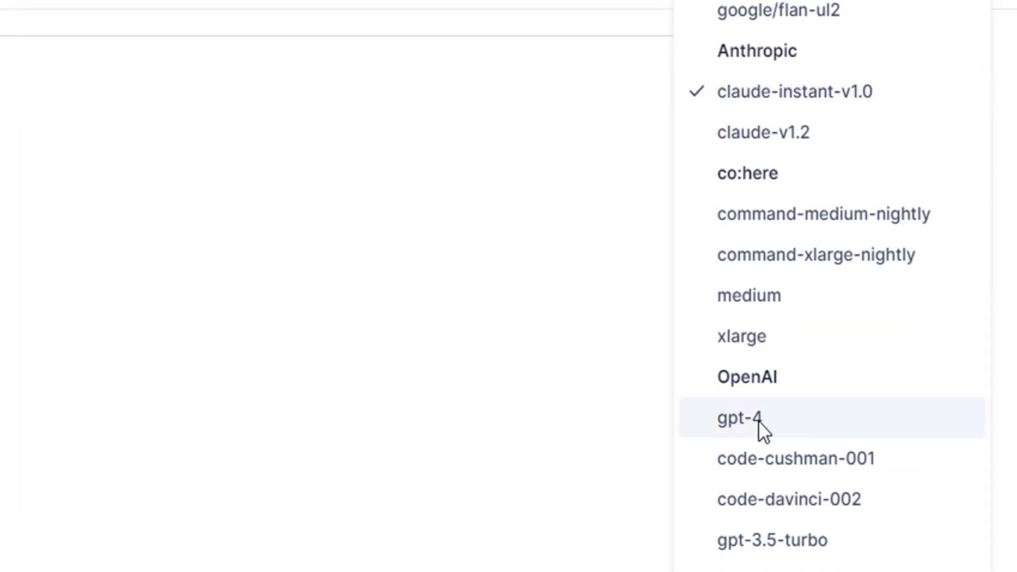
pyautogui.moveTo(765, 424)
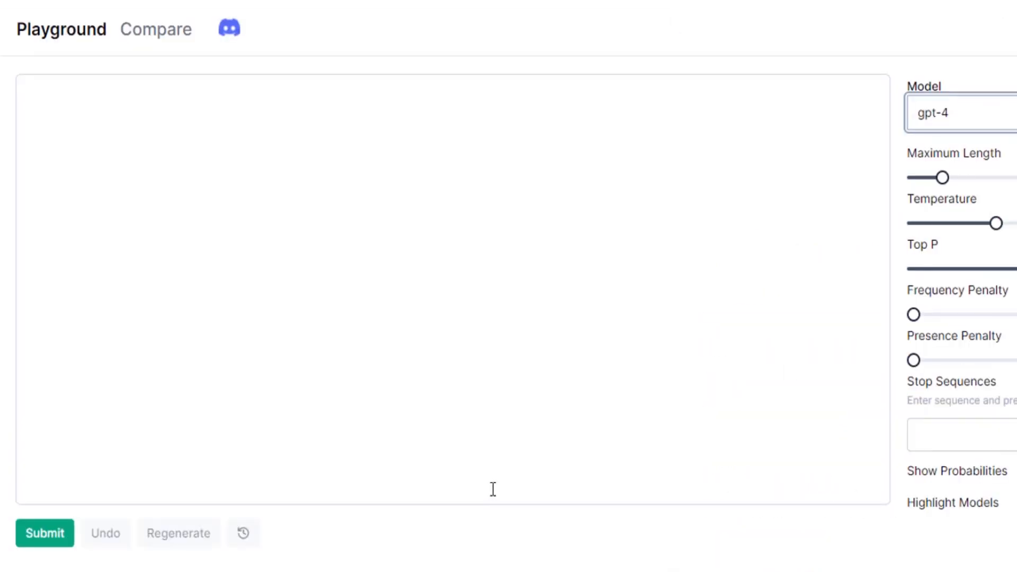
# - Submit the Cinderella A-to-Z prompt to GPT-4, then the Andrew/Joanne/Hannah meeting question
pyautogui.write('Explain the plot of Cinderella in a sentence where each word has to begin with the next letter in the alphabet from A to Z, without repeating any letters.')
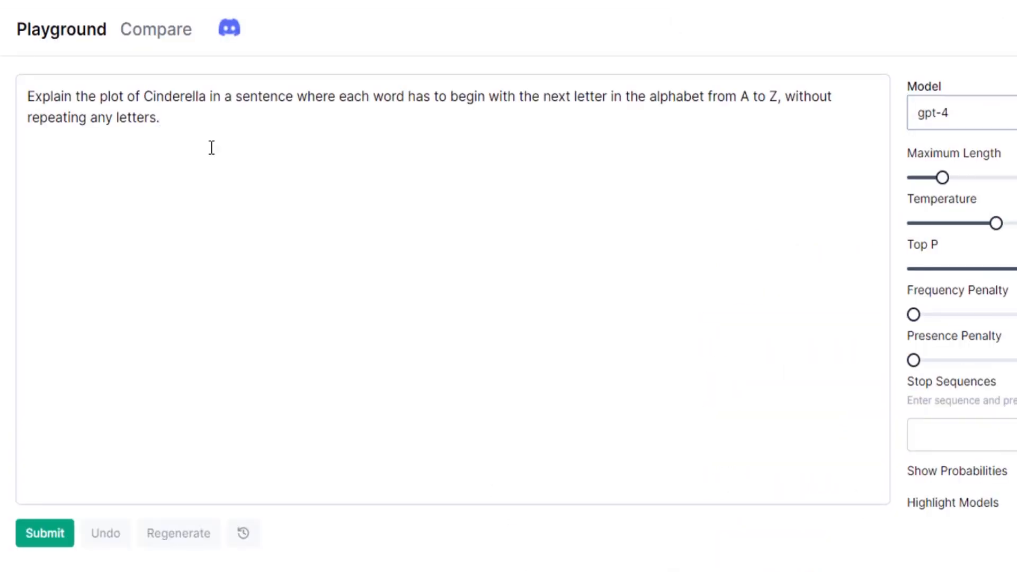
pyautogui.click(45, 533)
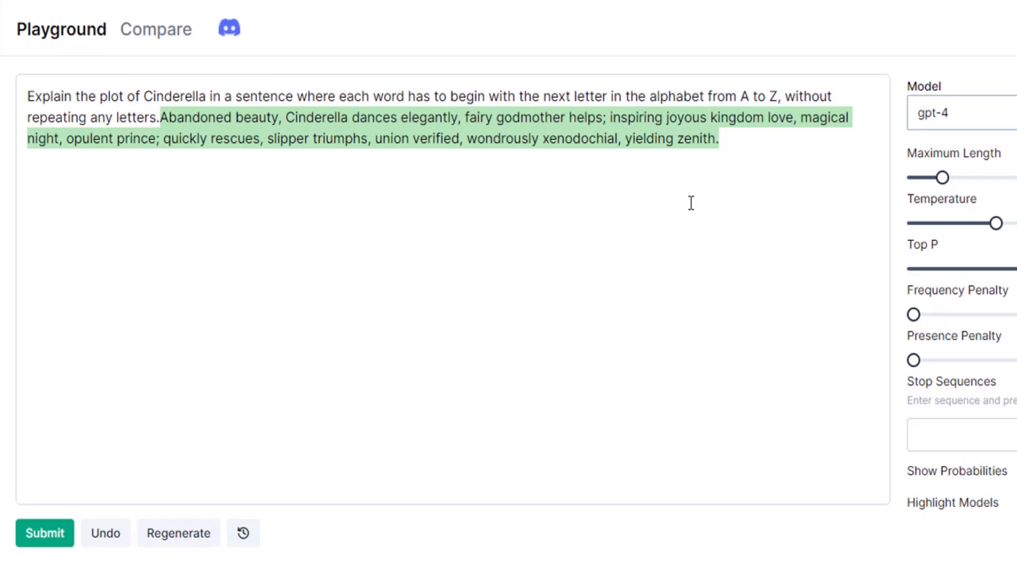
pyautogui.click(27, 180)
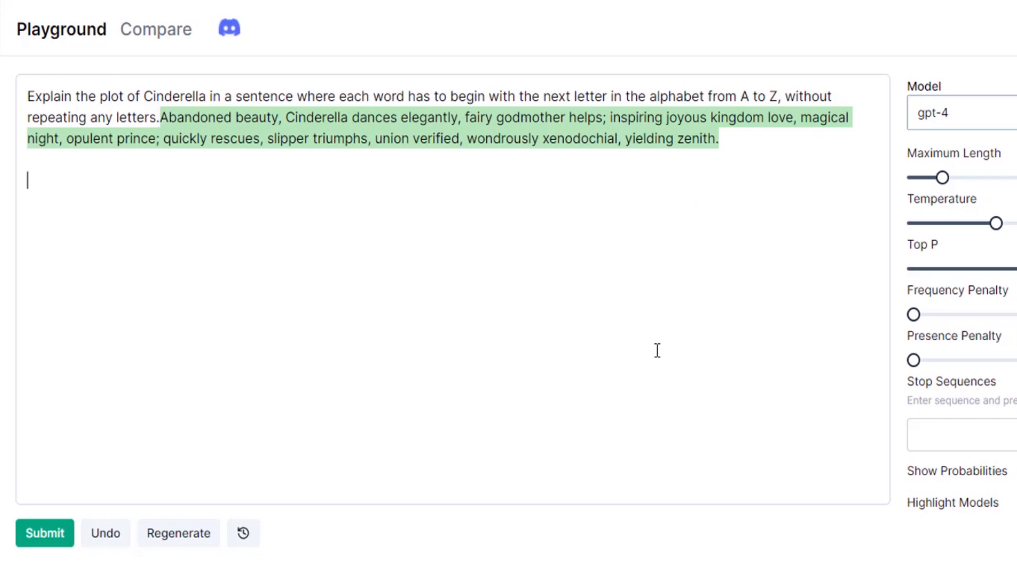
pyautogui.click(45, 533)
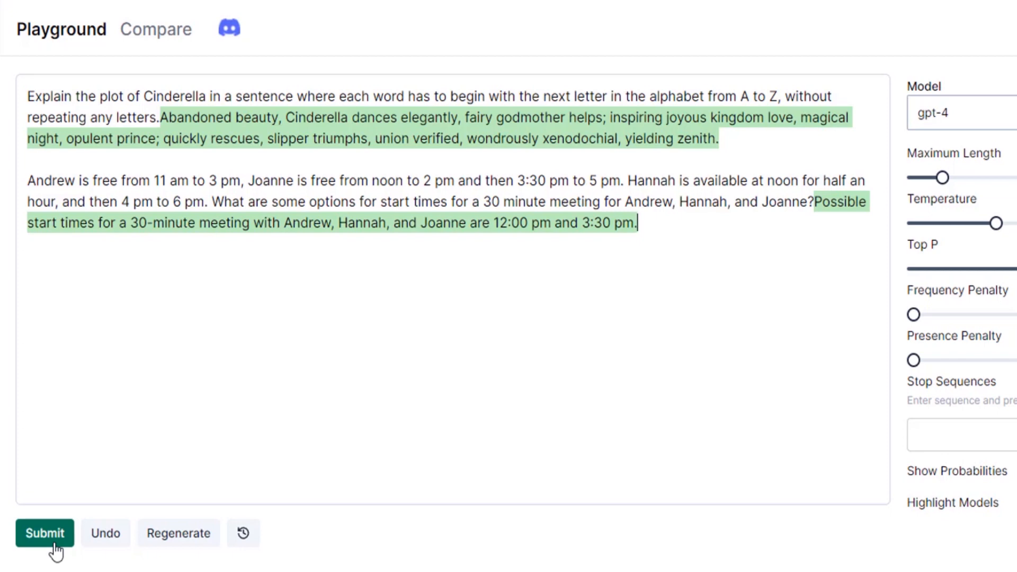
# - Ask GPT-4 'What ai language model u are using?' and submit it
pyautogui.write('What a')
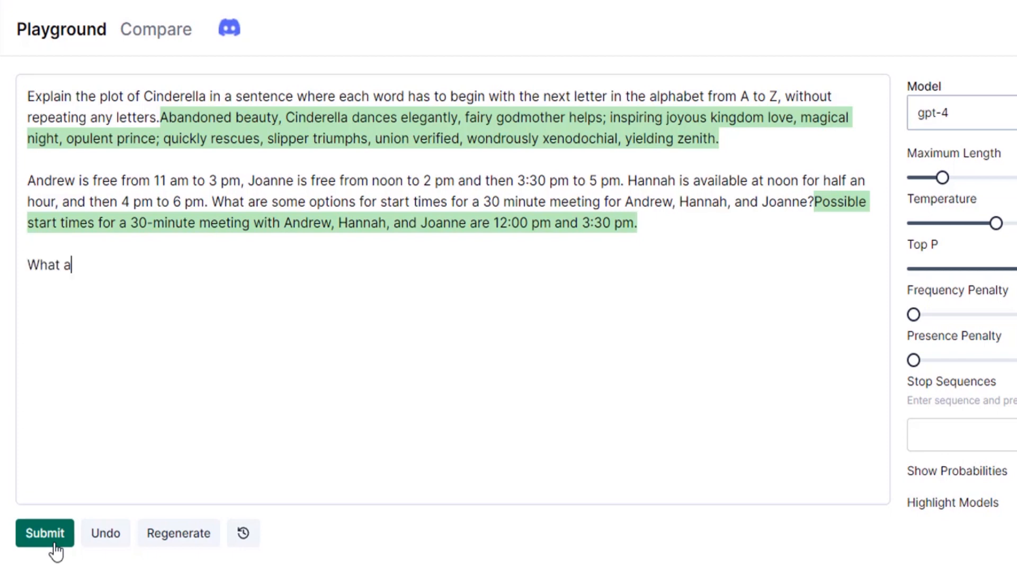
pyautogui.write('i language model u are u')
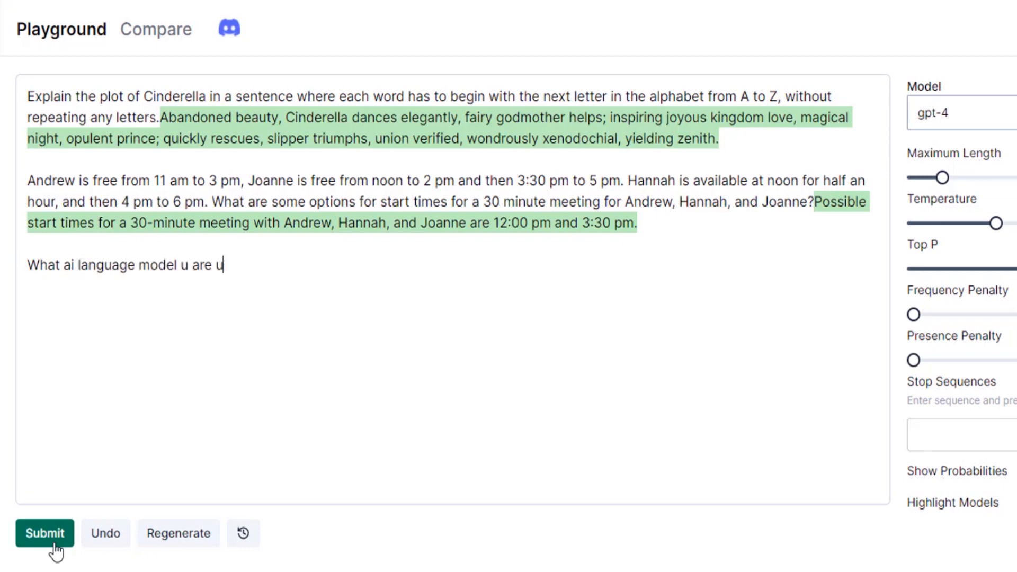
pyautogui.click(45, 533)
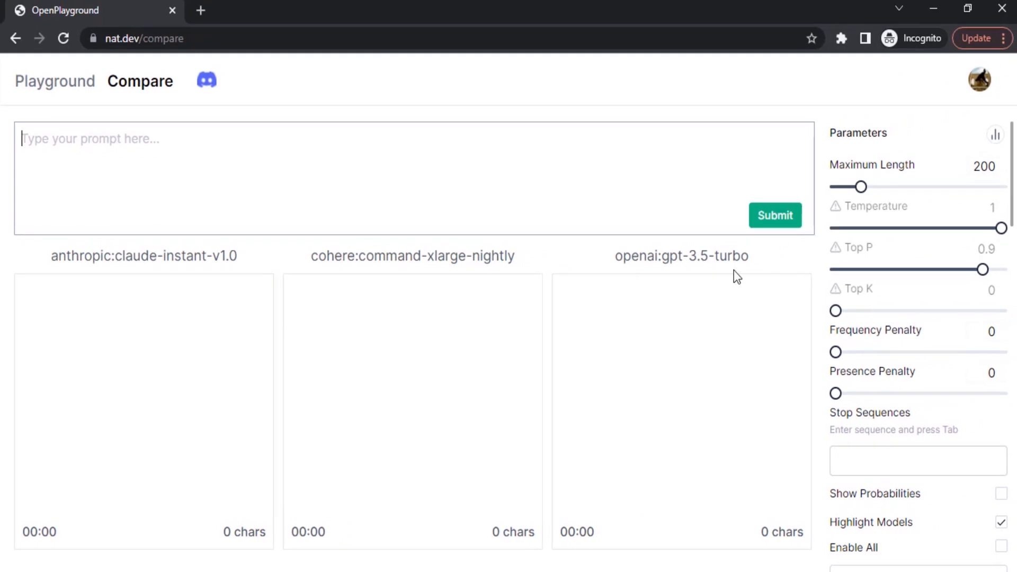
pyautogui.moveTo(648, 342)
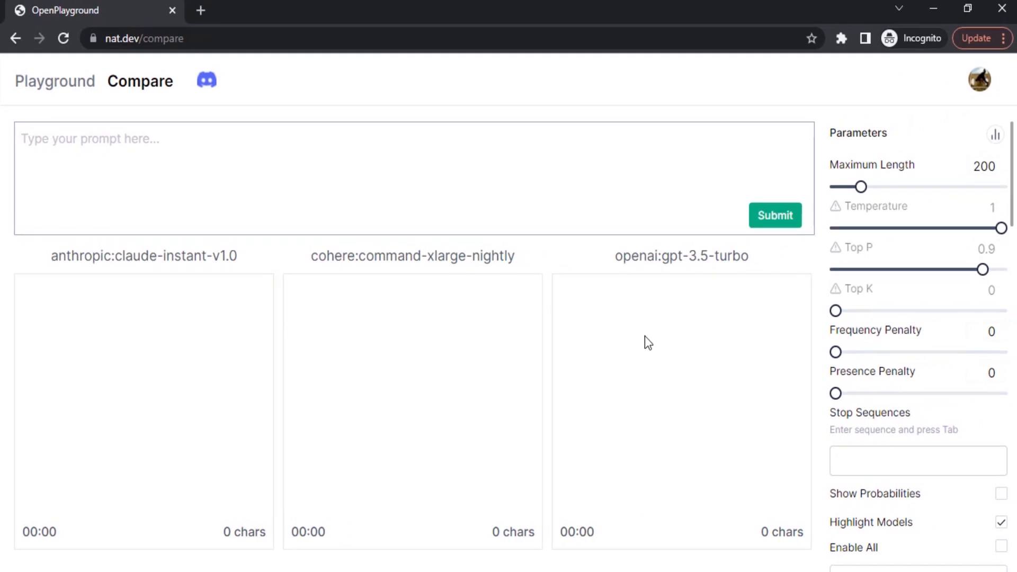
pyautogui.moveTo(413, 287)
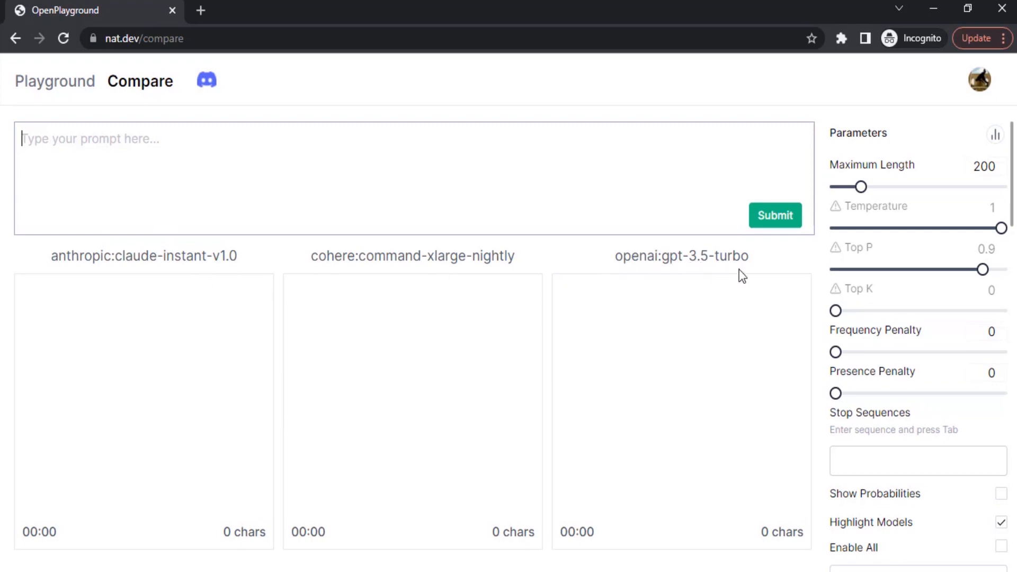
# - Tick gpt-4 as a fourth Compare model, then return to the Playground showing 'I am GPT-4.'
pyautogui.scroll(-3)
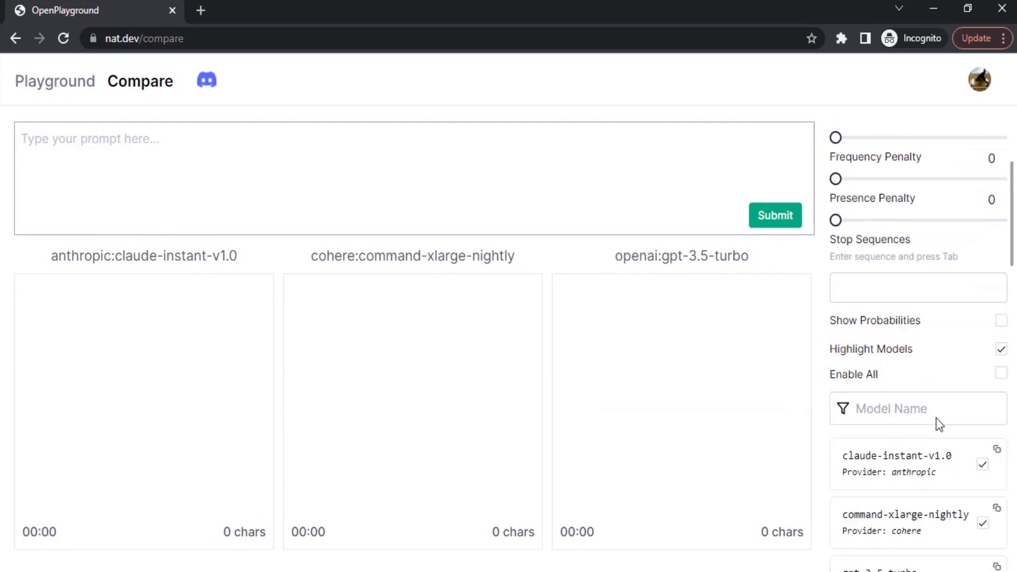
pyautogui.scroll(-3)
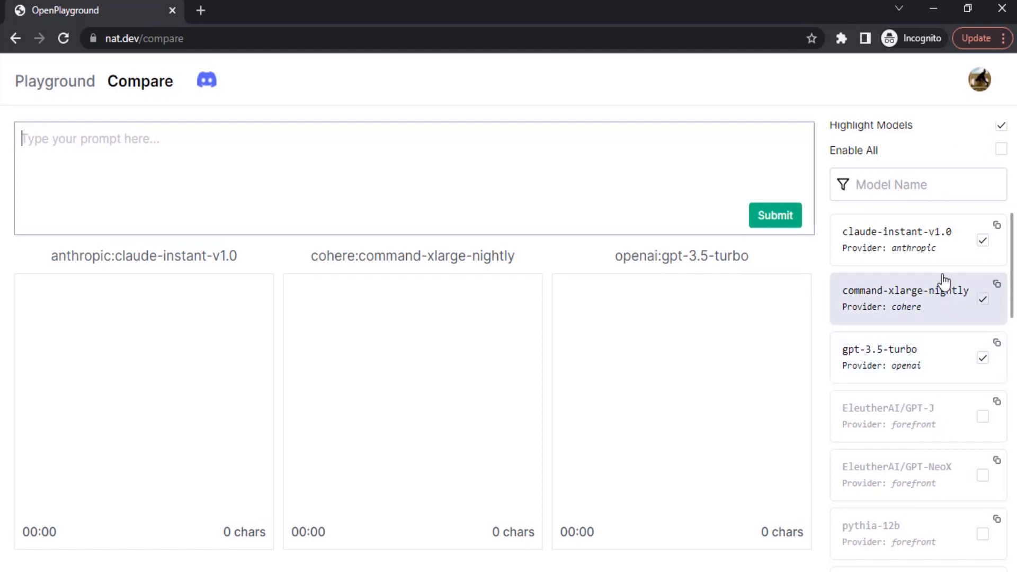
pyautogui.scroll(-3)
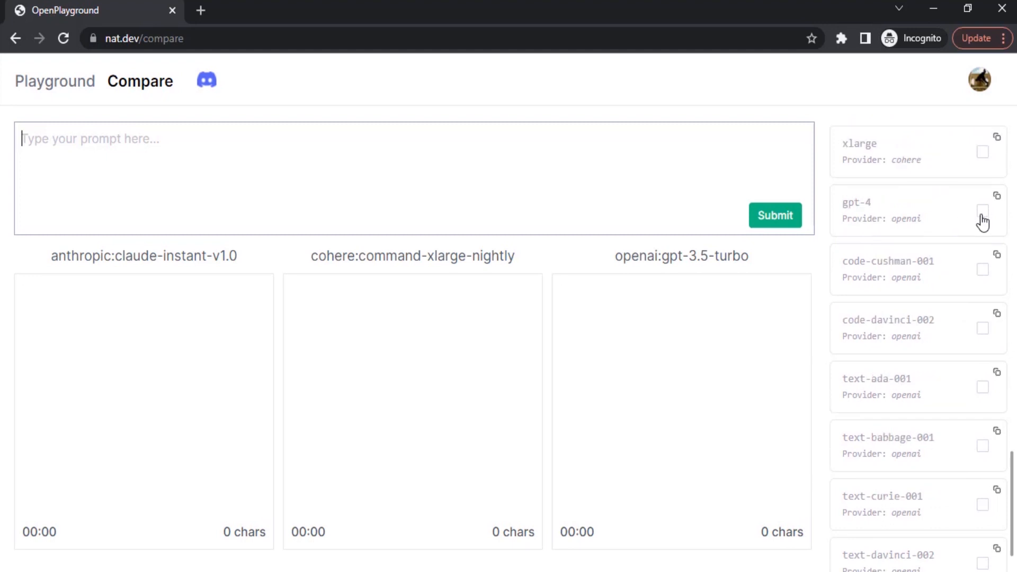
pyautogui.click(983, 210)
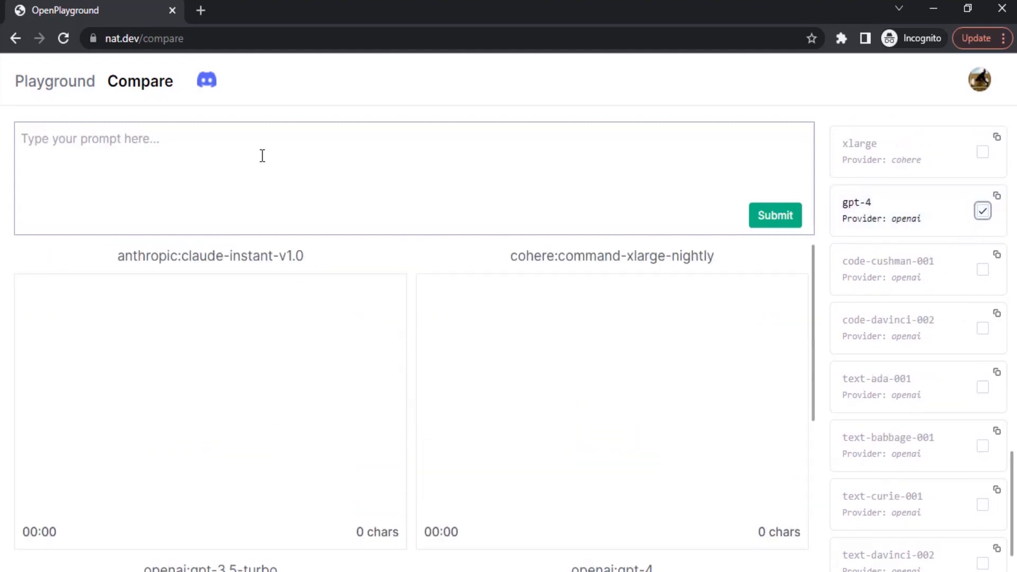
pyautogui.click(54, 82)
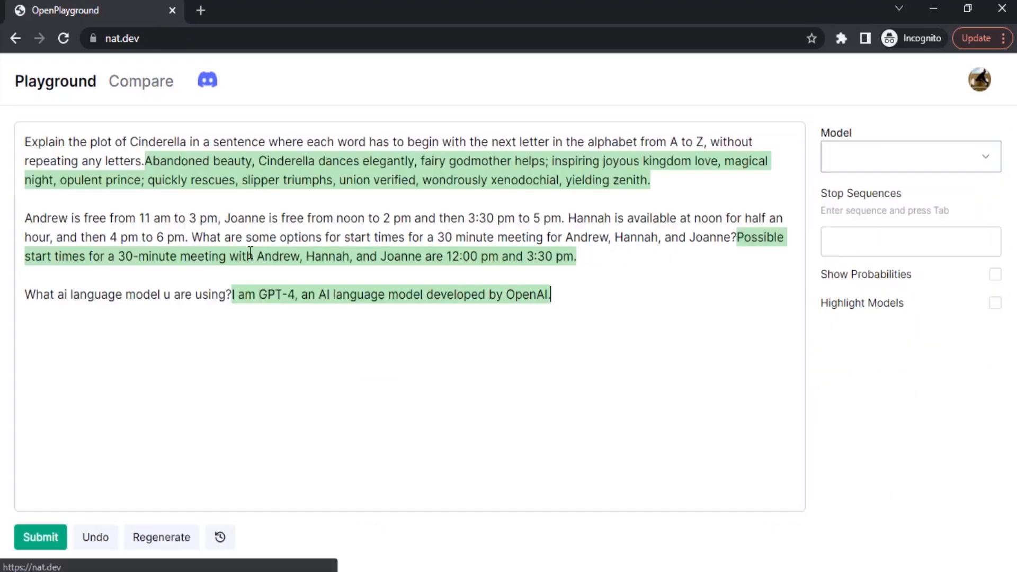
# - Run the Cinderella prompt in Compare and review the claude-instant, command-xlarge, gpt-3.5-turbo and gpt-4 outputs
pyautogui.click(141, 82)
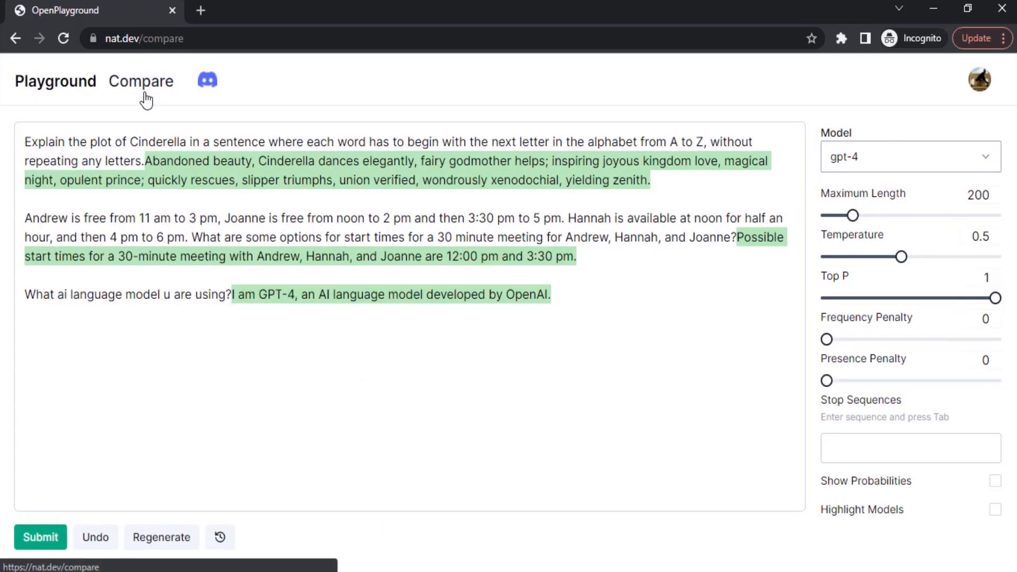
pyautogui.click(140, 82)
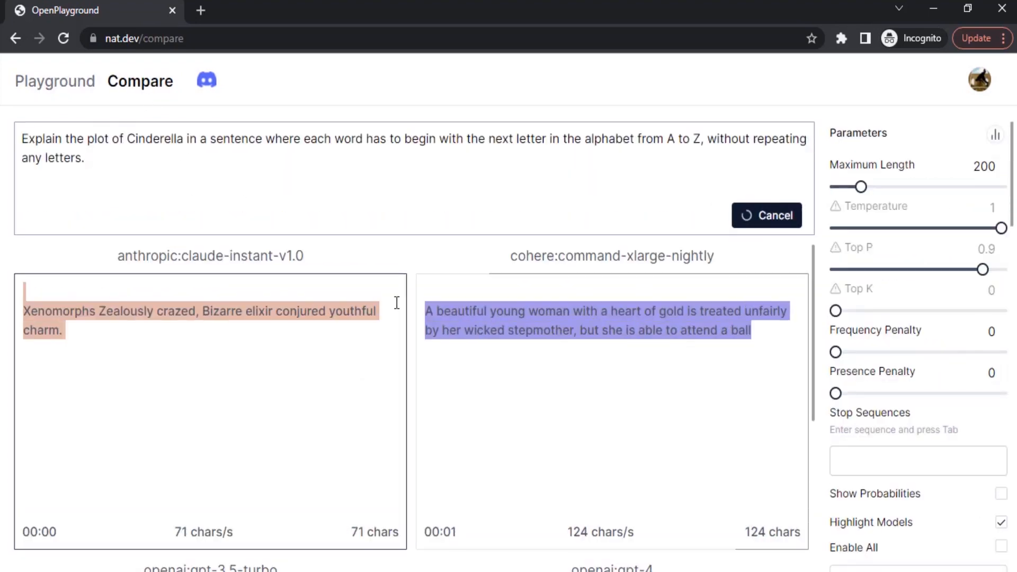
pyautogui.scroll(-3)
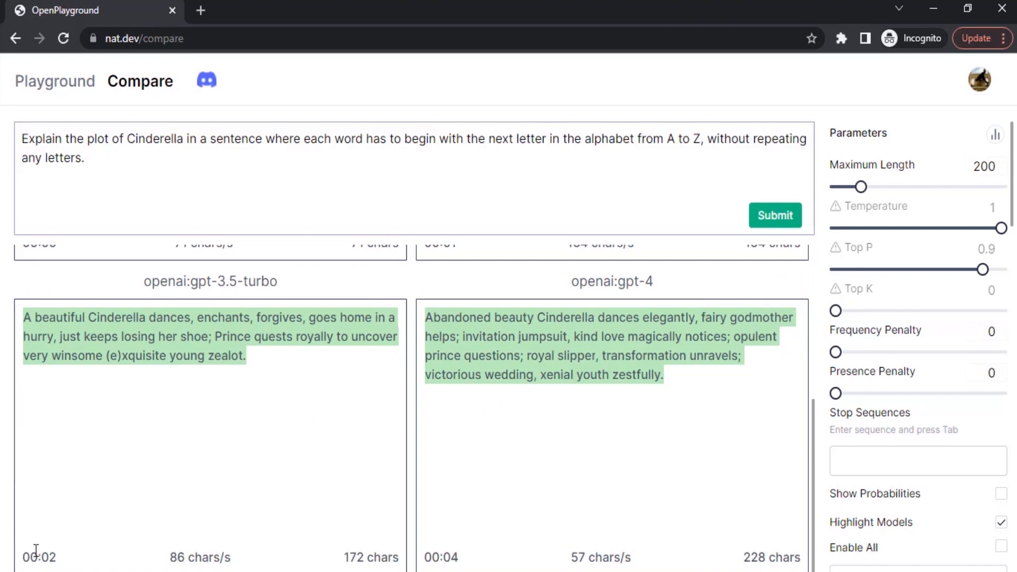
pyautogui.moveTo(55, 556)
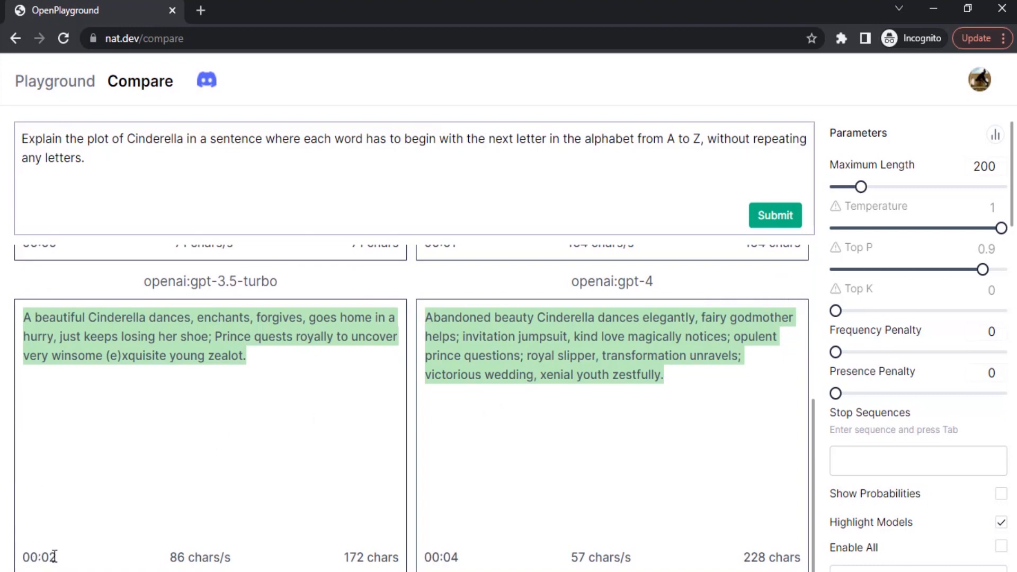
pyautogui.moveTo(494, 543)
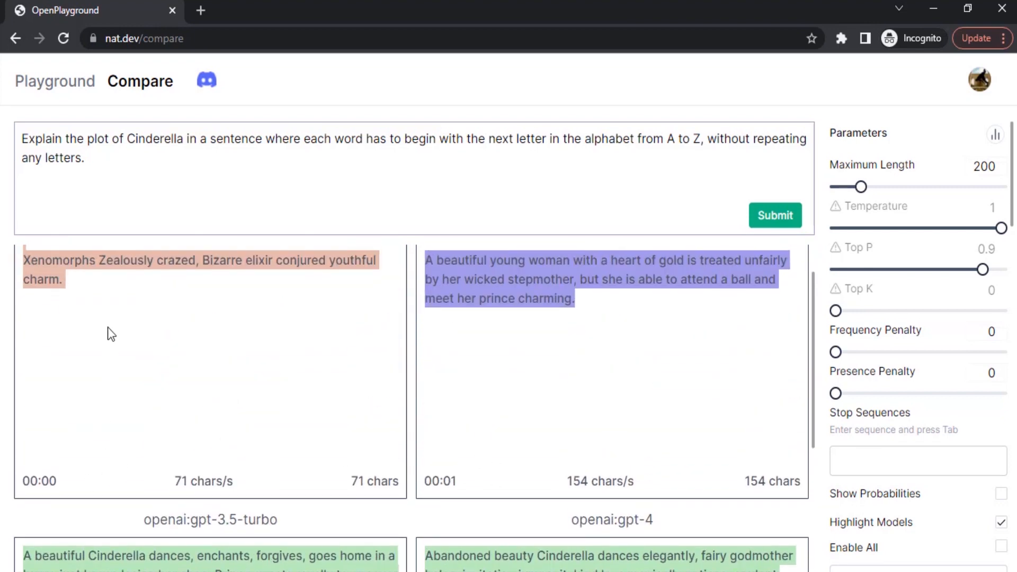
pyautogui.moveTo(487, 368)
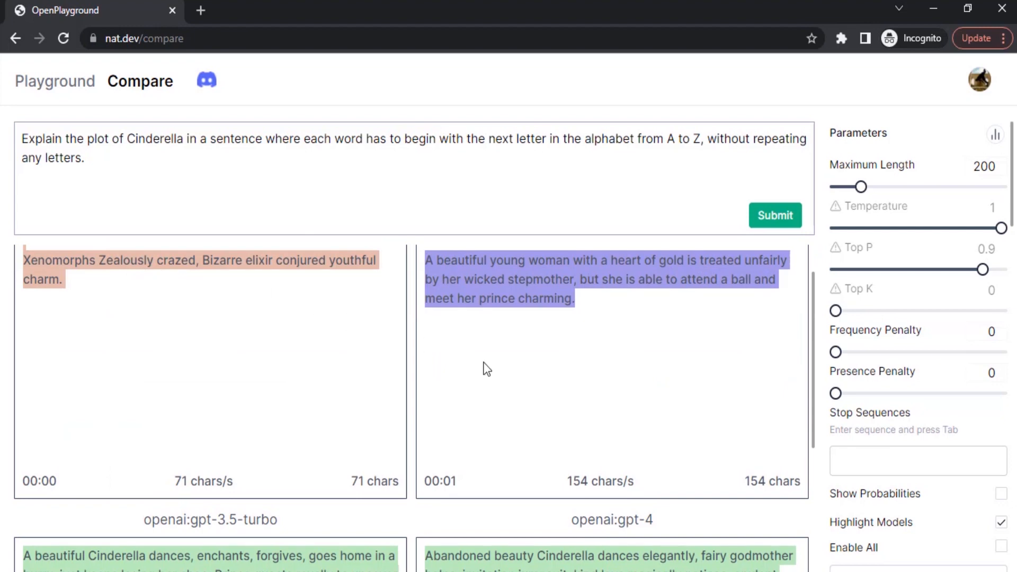
pyautogui.moveTo(543, 322)
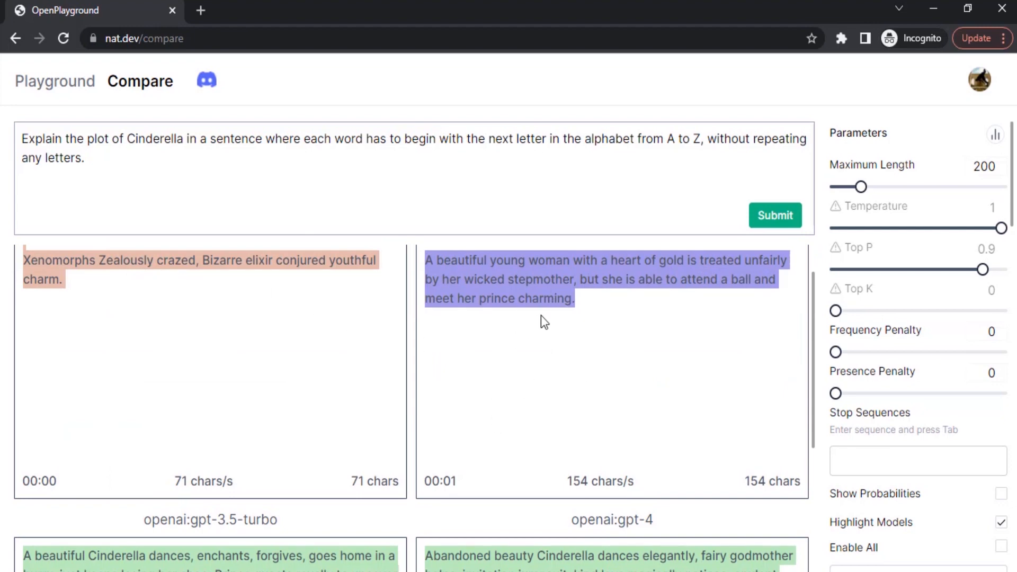
pyautogui.scroll(-3)
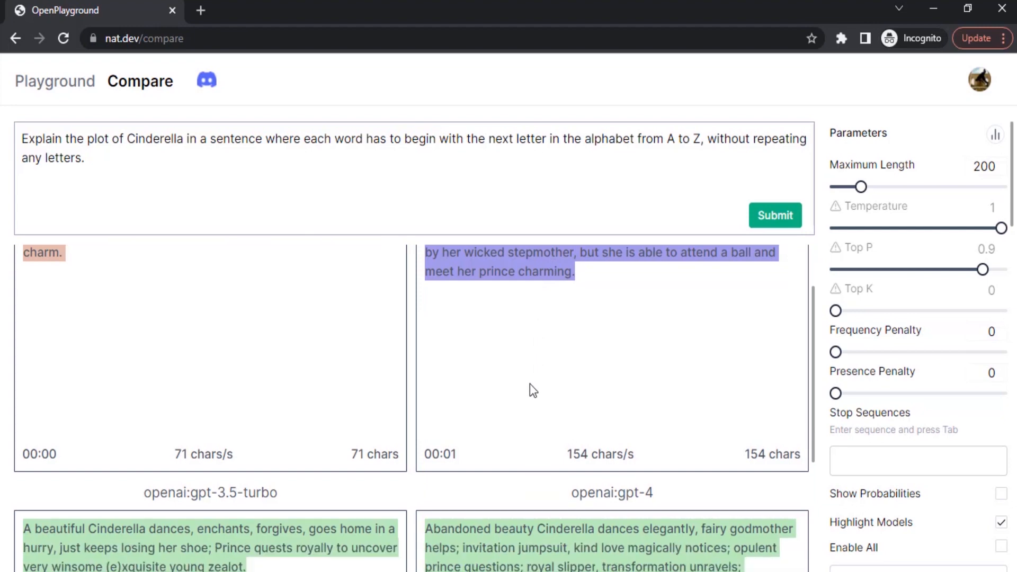
pyautogui.scroll(-3)
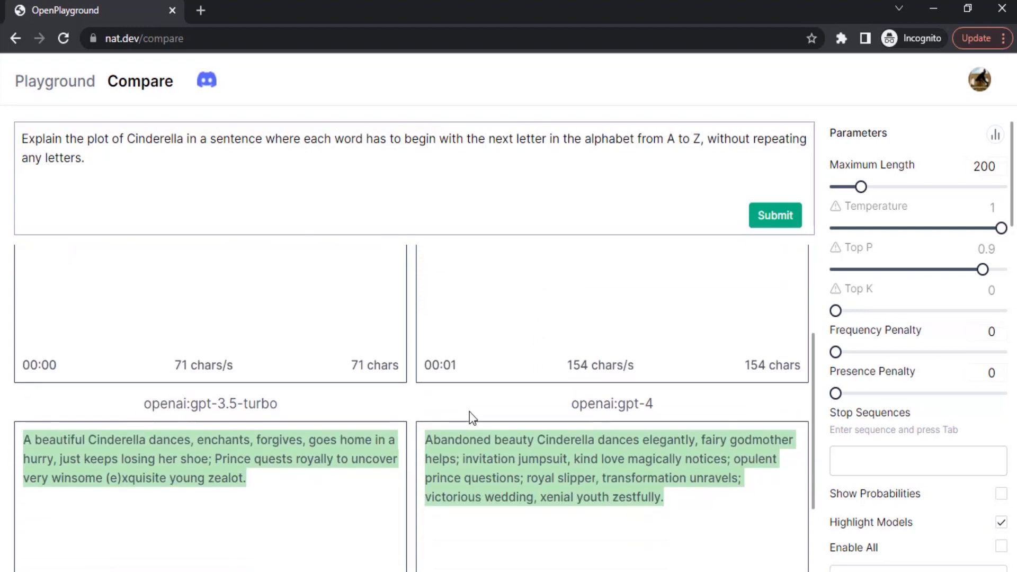
pyautogui.scroll(-3)
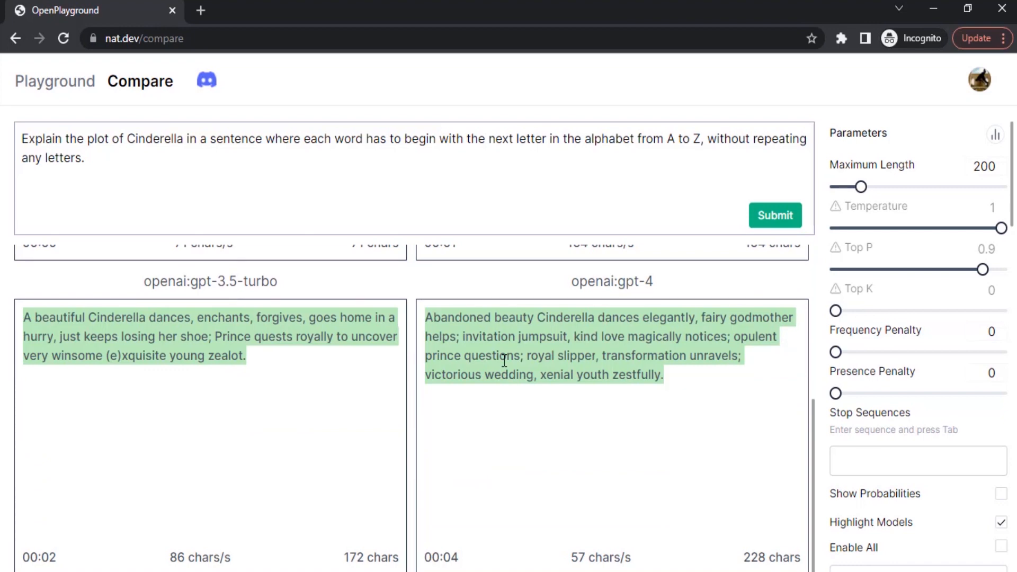
pyautogui.moveTo(381, 247)
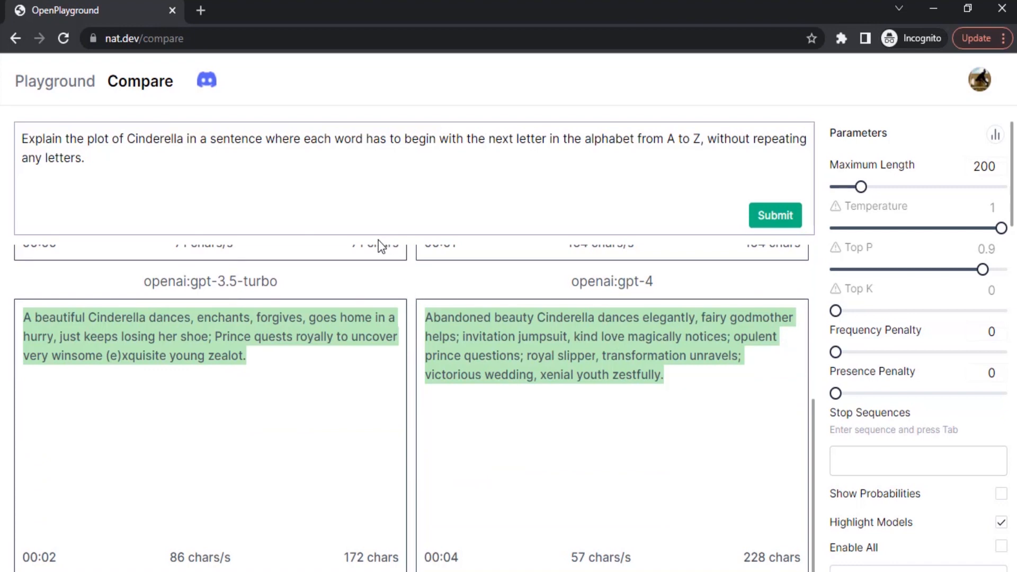